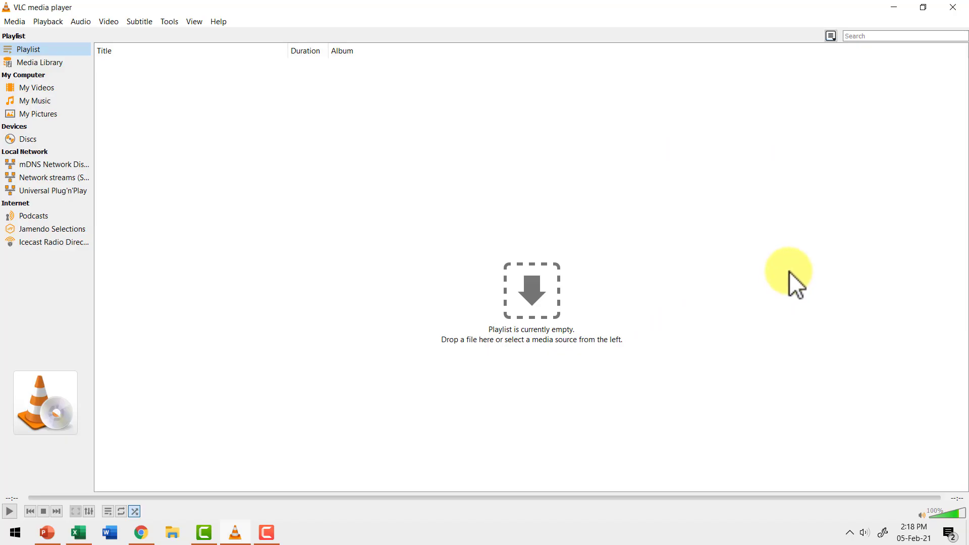
mouse_move(769, 263)
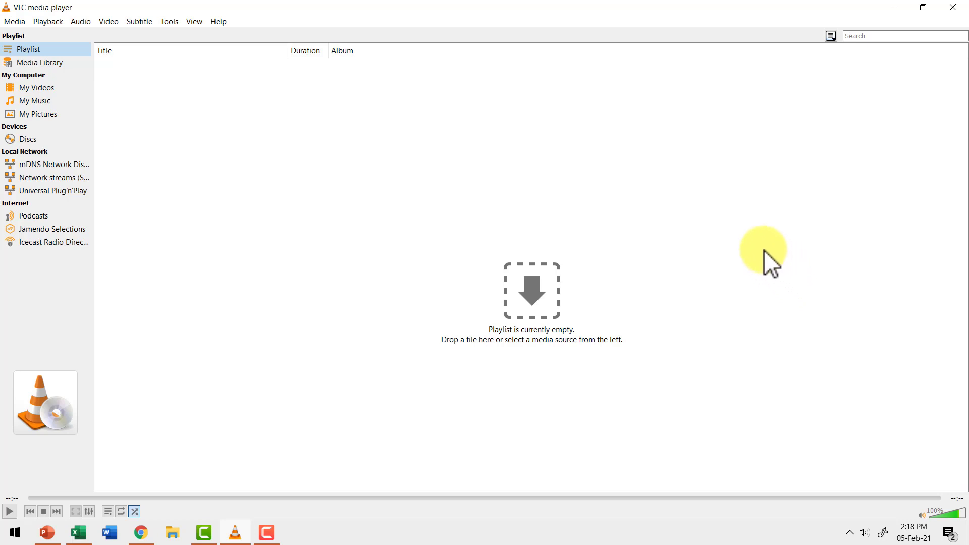
mouse_move(750, 266)
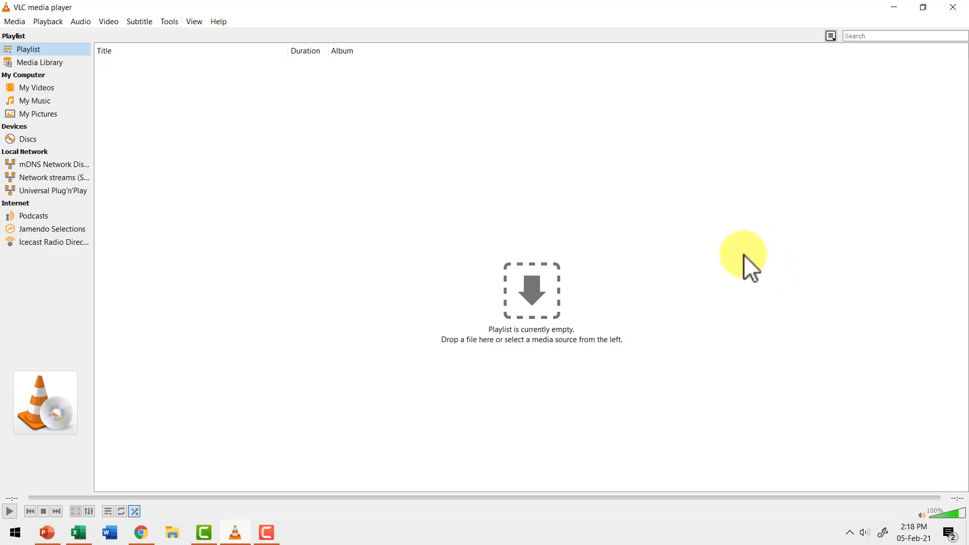
Show the videolan.org VLC for Windows download page in Chrome
left_click(141, 532)
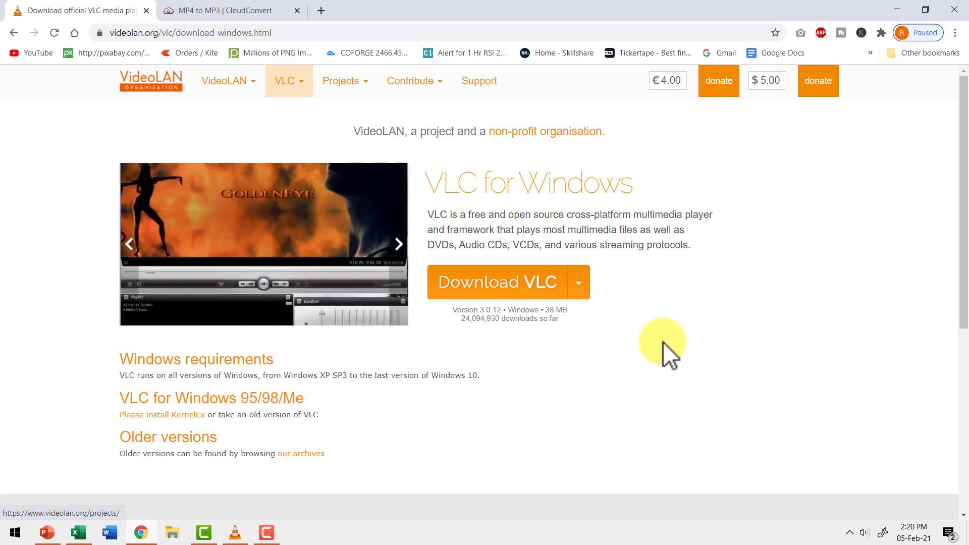
mouse_move(630, 223)
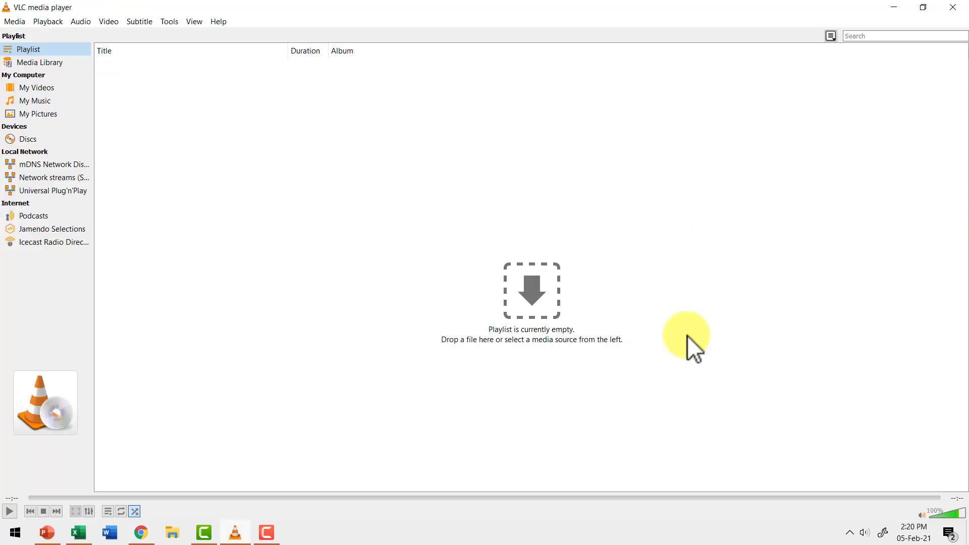
mouse_move(406, 241)
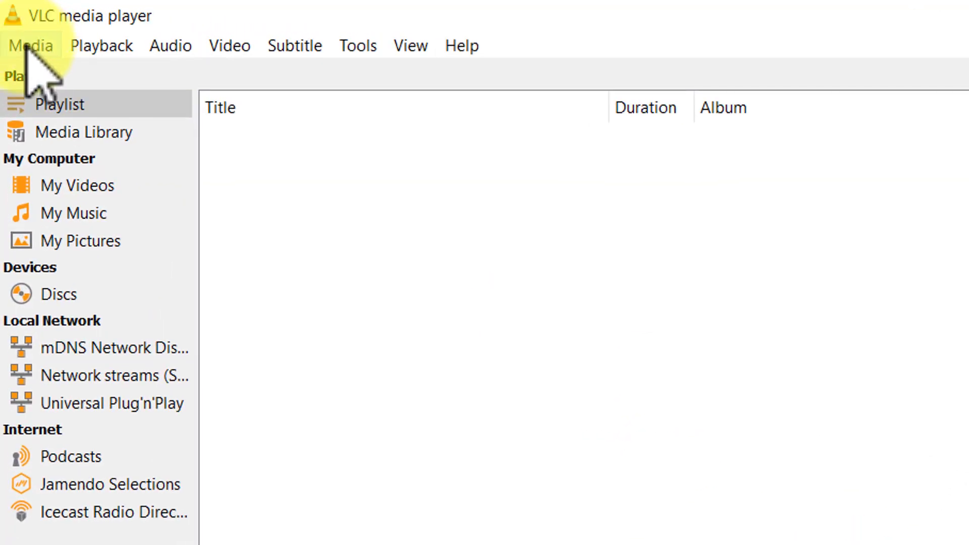
Choose Convert / Save from VLC's Media menu
left_click(30, 45)
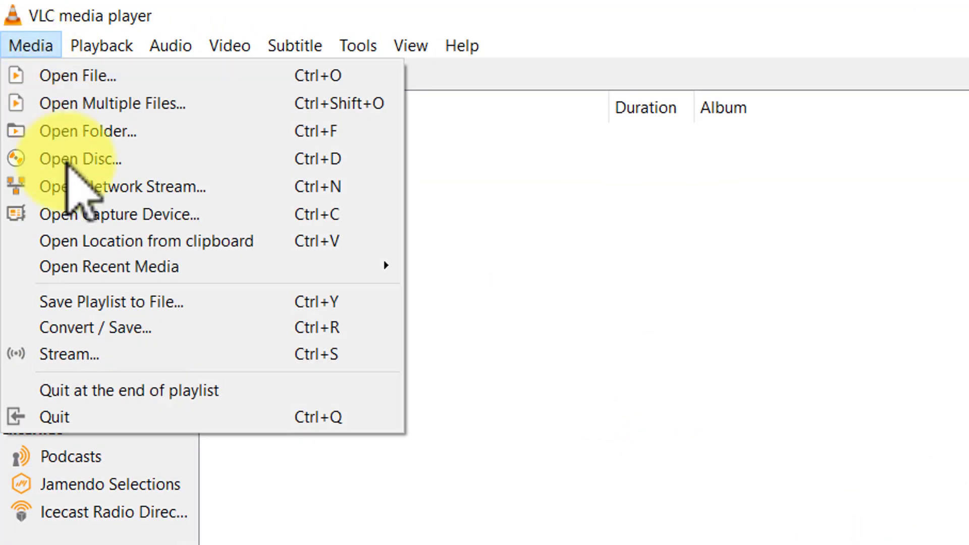
left_click(78, 75)
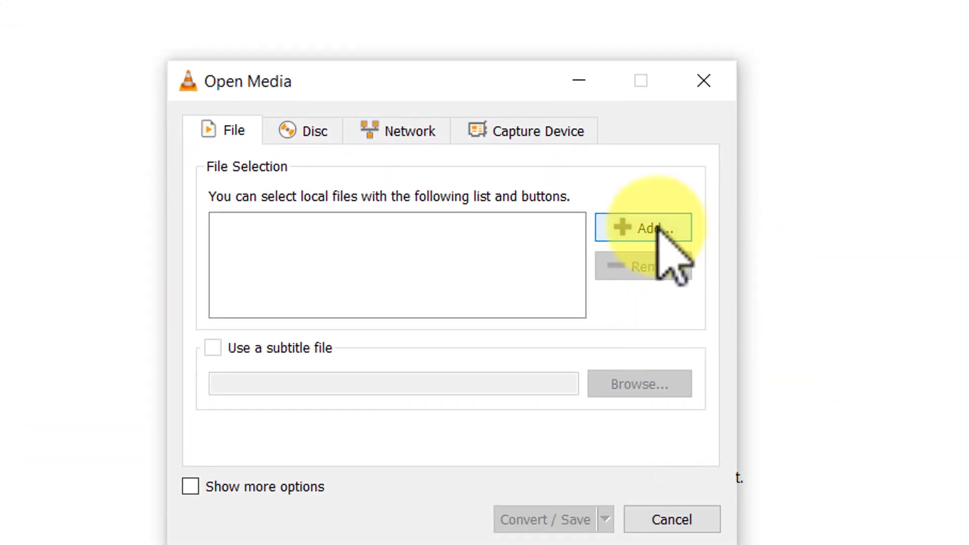
Add the '3 Free Apps to Remove Background' video from Videos to the Open Media list
left_click(643, 227)
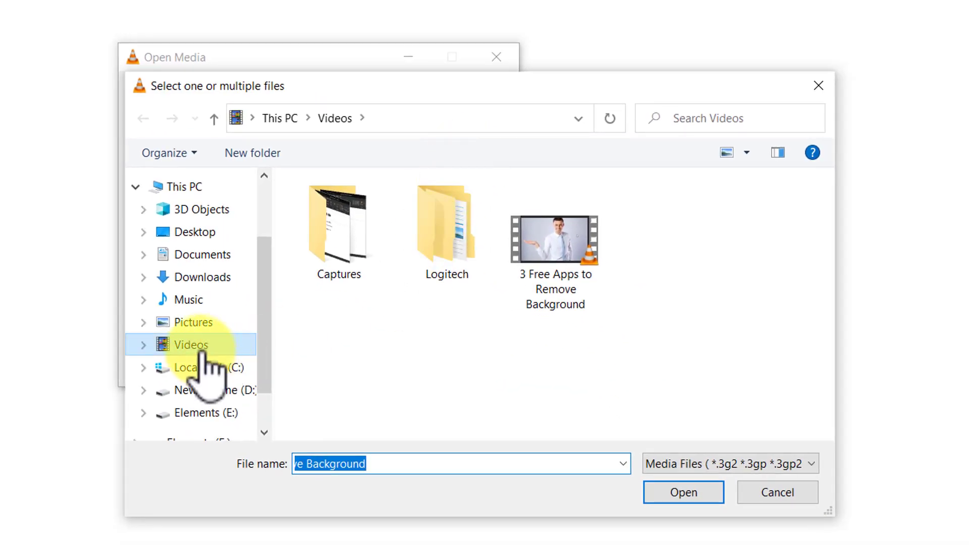
left_click(553, 240)
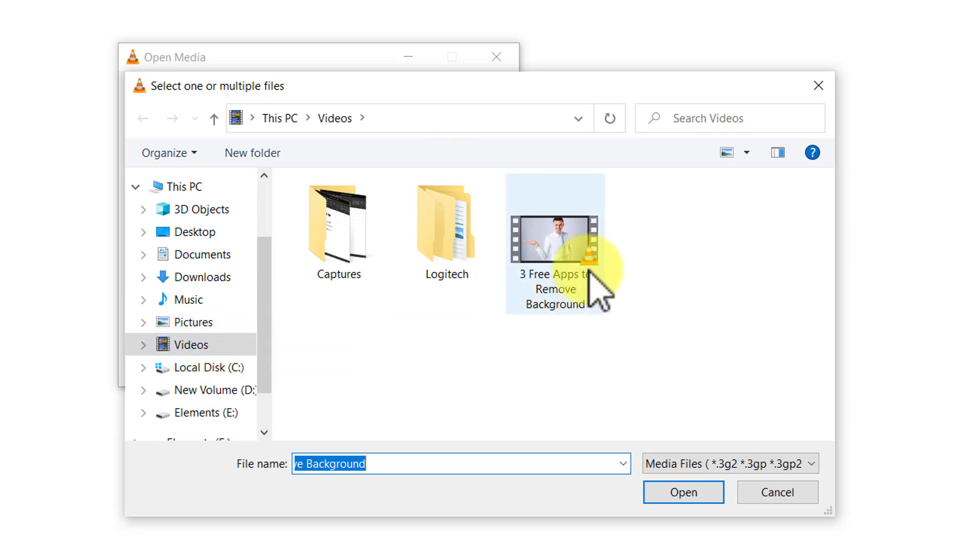
mouse_move(559, 266)
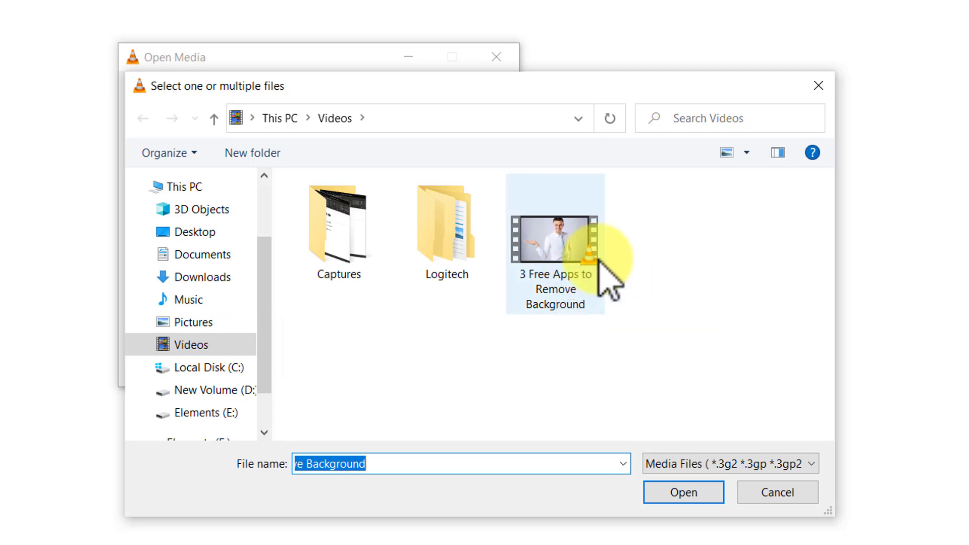
mouse_move(553, 241)
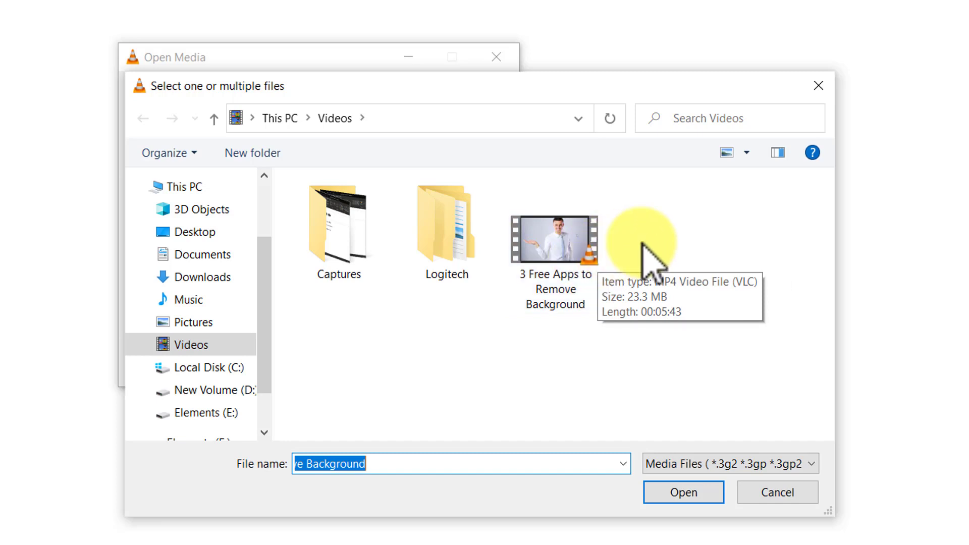
left_click(552, 241)
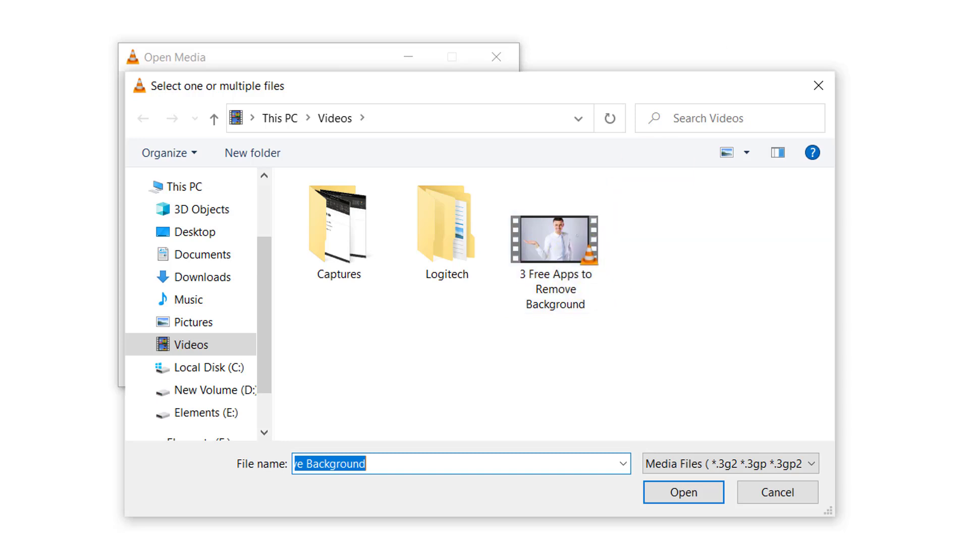
left_click(554, 240)
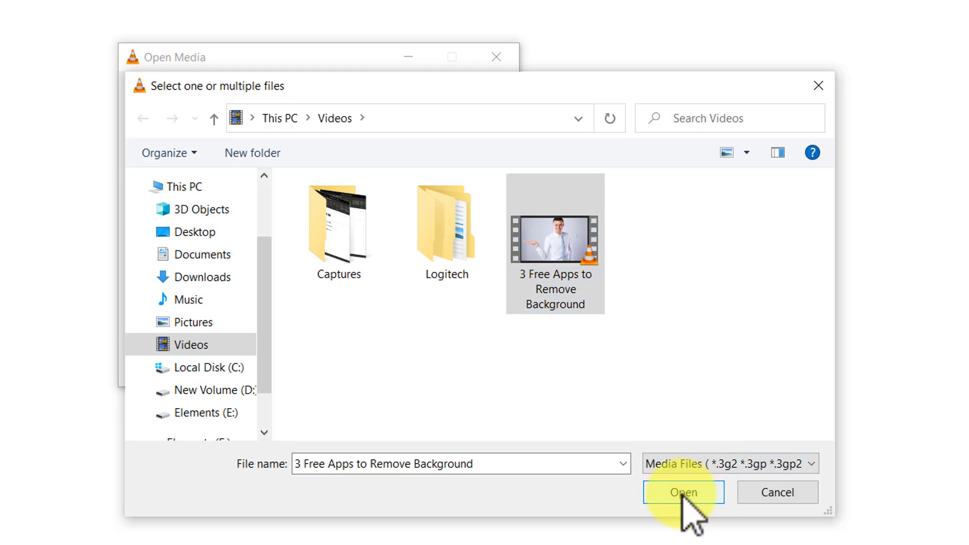
left_click(683, 493)
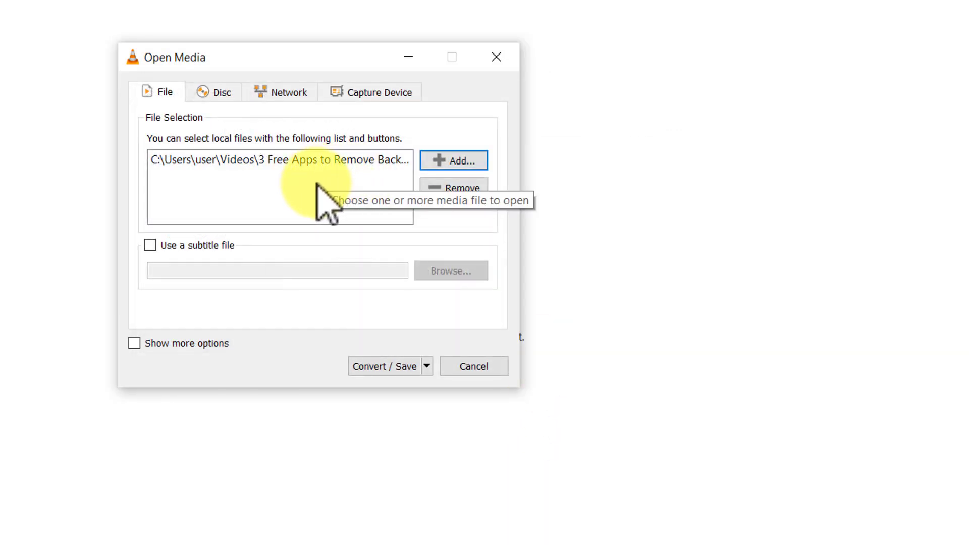
mouse_move(380, 371)
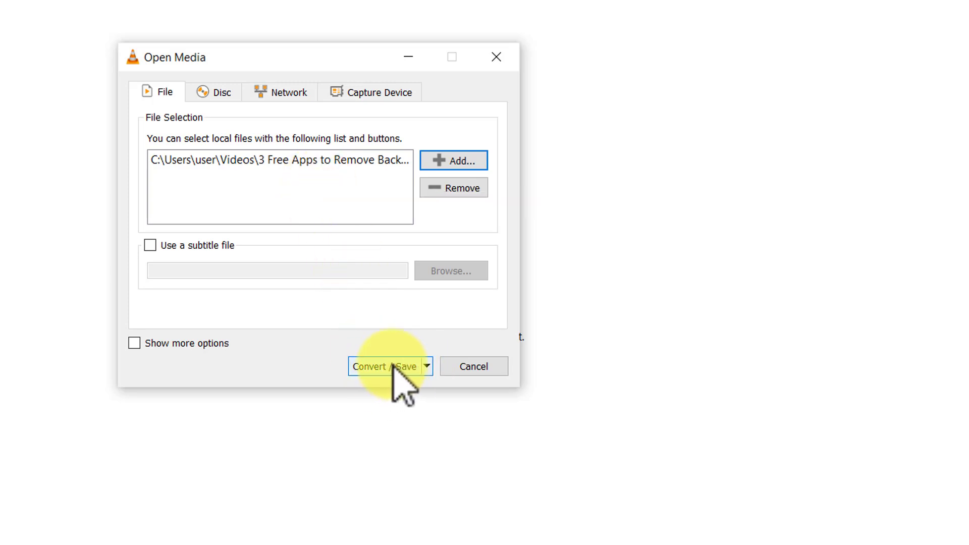
Continue to the Convert window with the Audio - MP3 profile selected
left_click(385, 366)
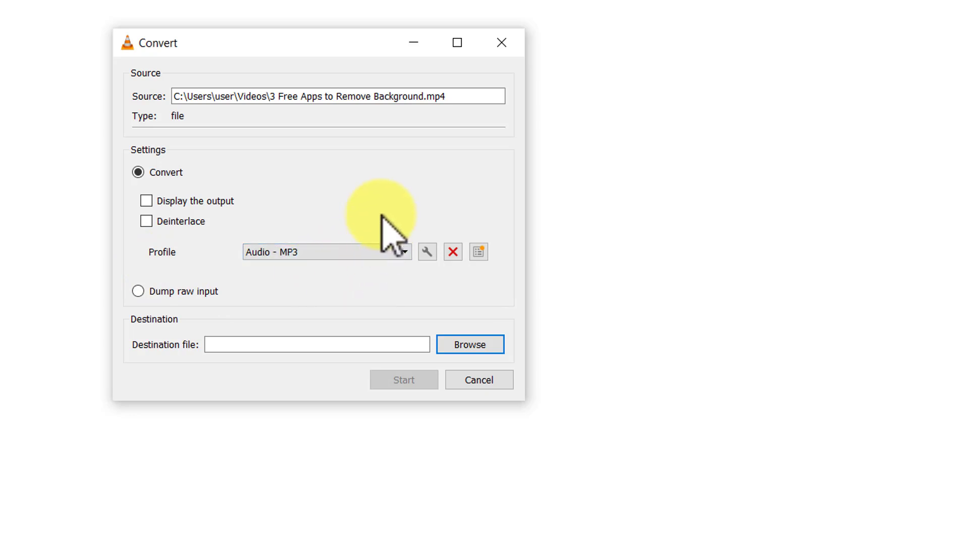
mouse_move(337, 260)
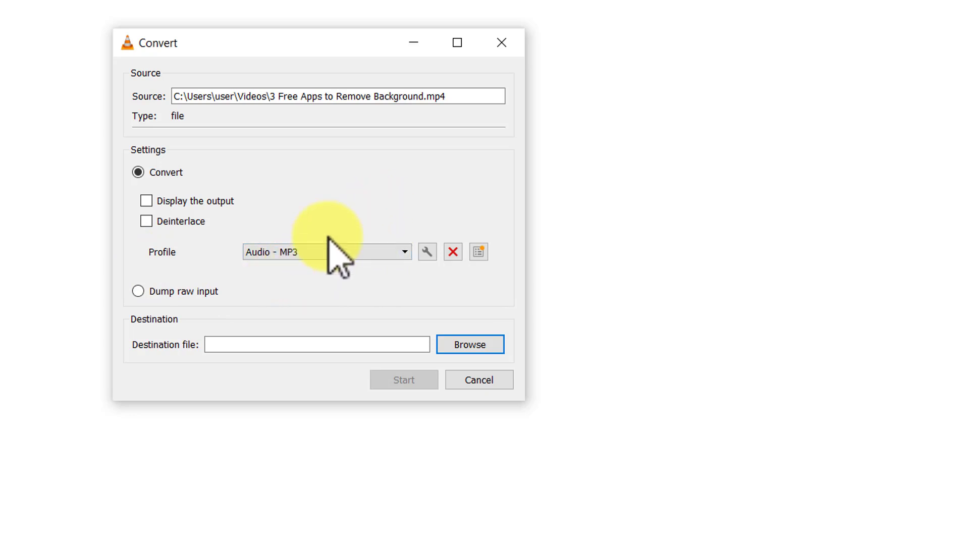
mouse_move(360, 210)
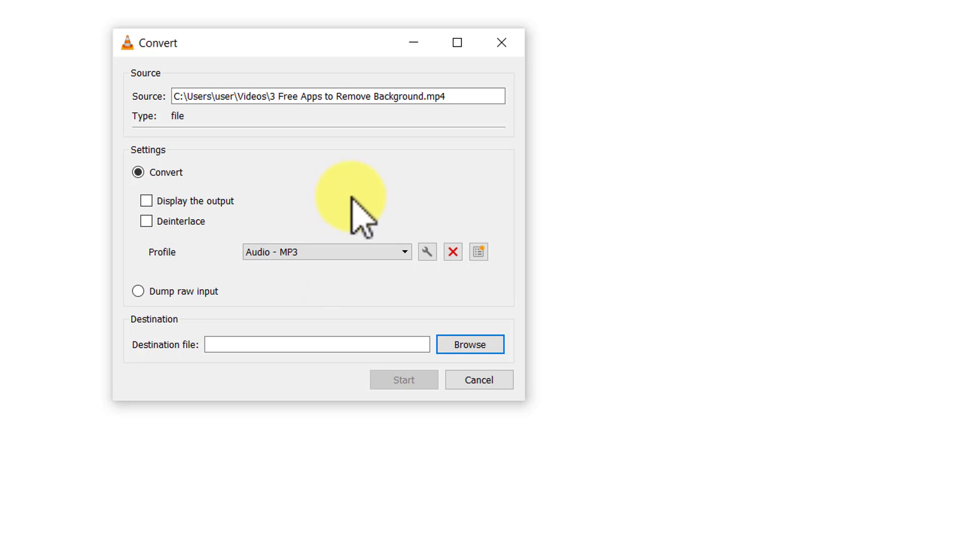
mouse_move(366, 216)
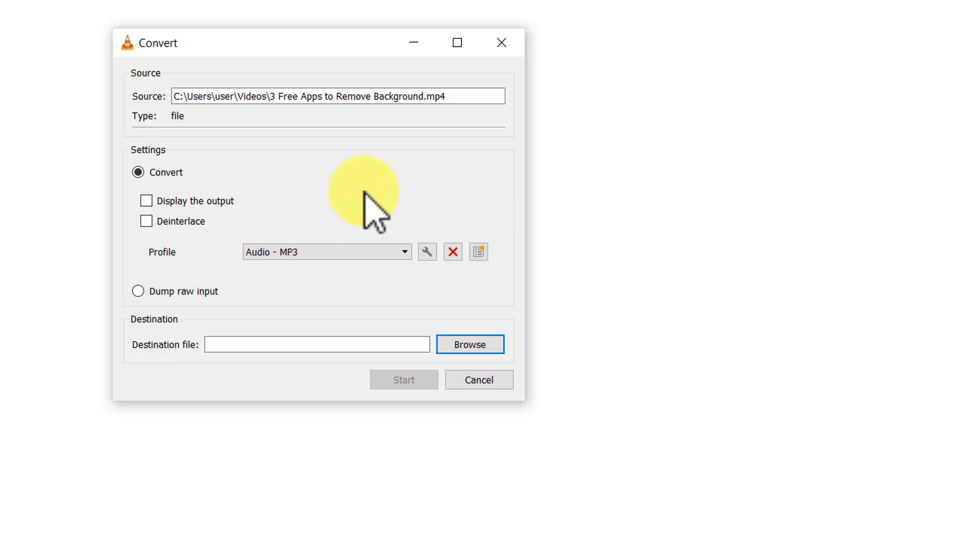
Set the destination to '3 Free Apps to Remove Background.mp3' in Videos
left_click(469, 344)
type("3 Free Apps to Remove Background")
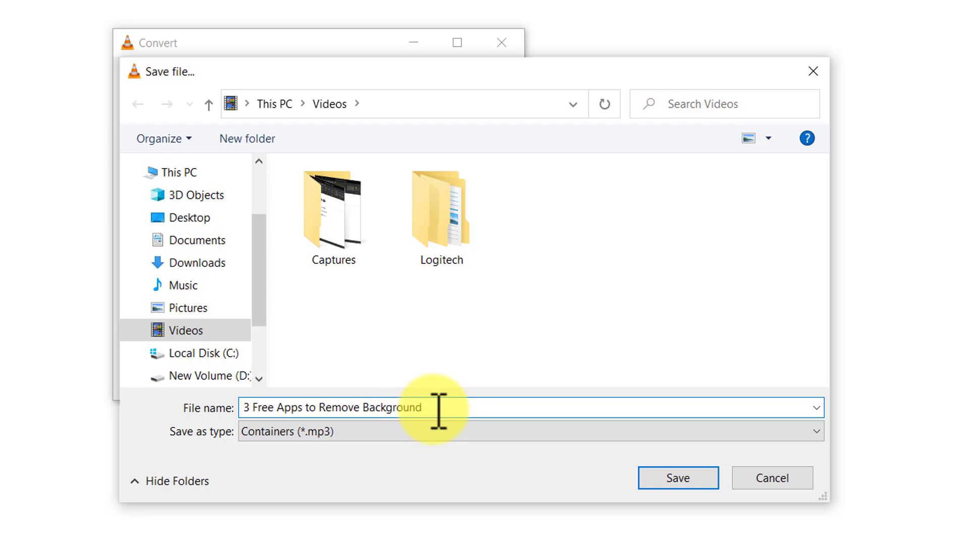
type(".mp3")
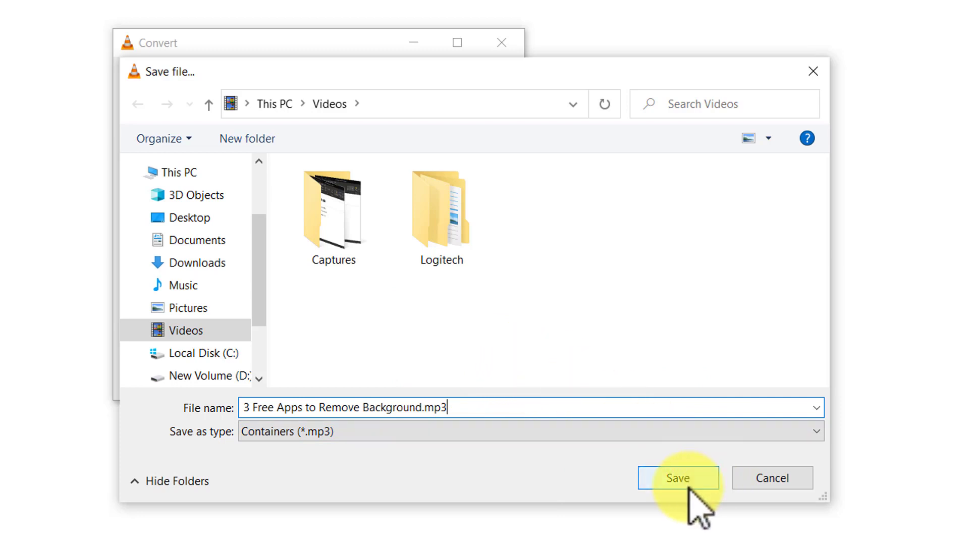
left_click(678, 478)
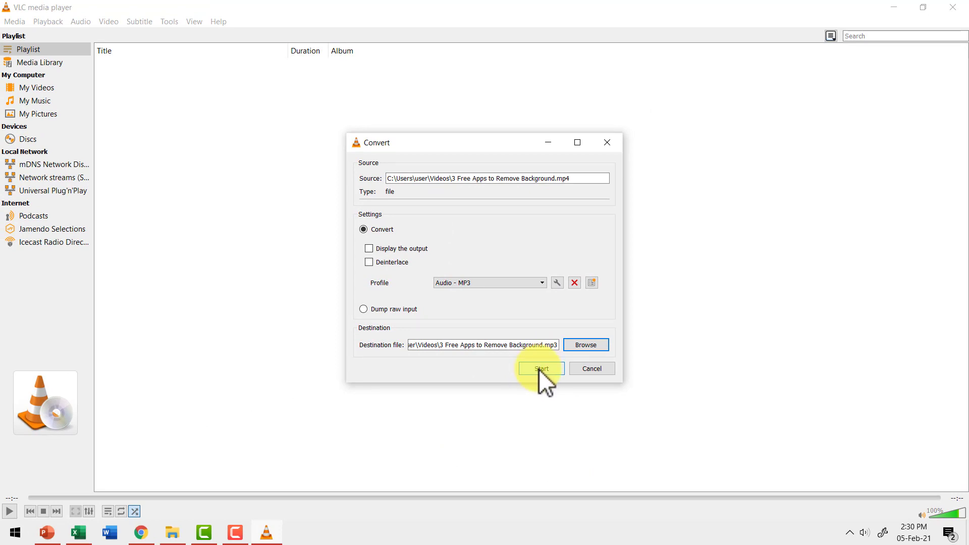
Start converting the background-removal video to MP3
left_click(539, 368)
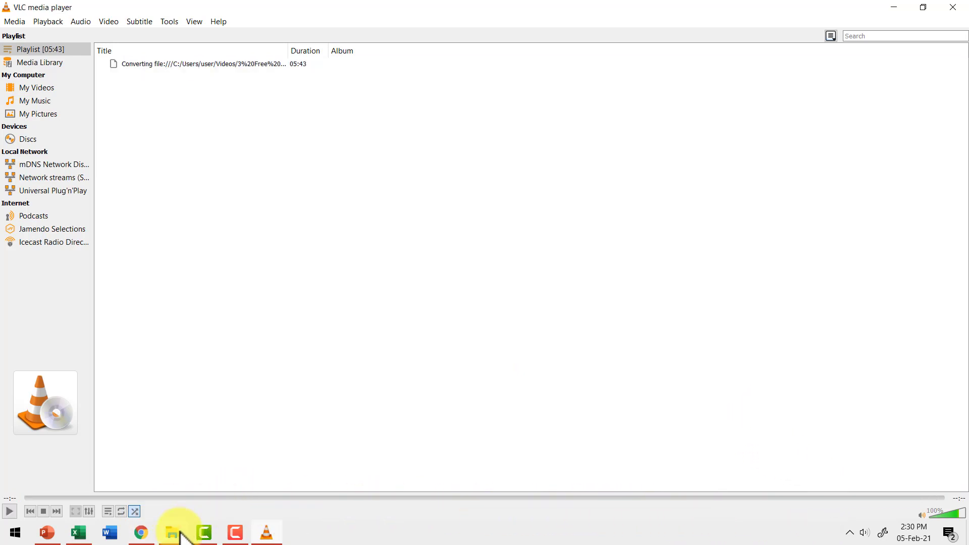
Confirm in Videos that the extracted MP3 is a 5.24 MB audio file
left_click(173, 532)
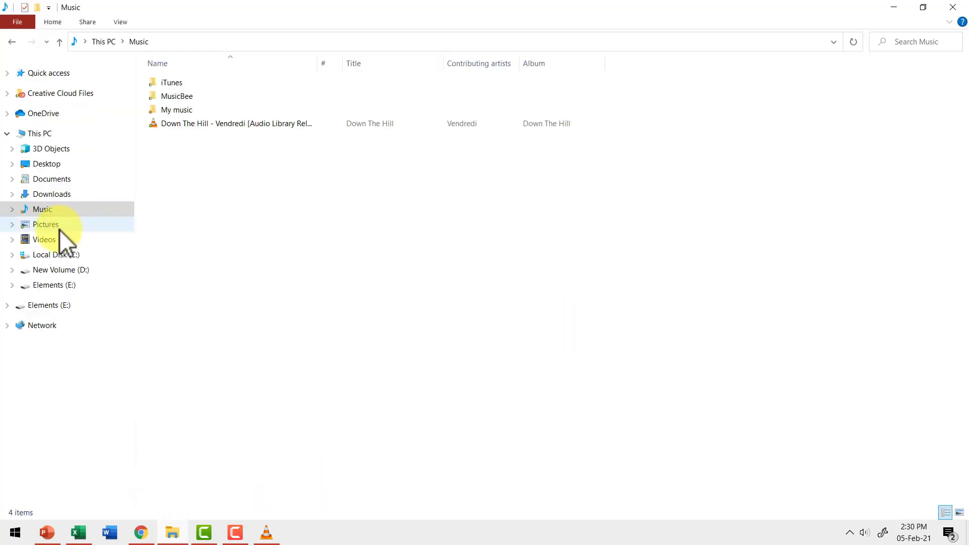
left_click(44, 239)
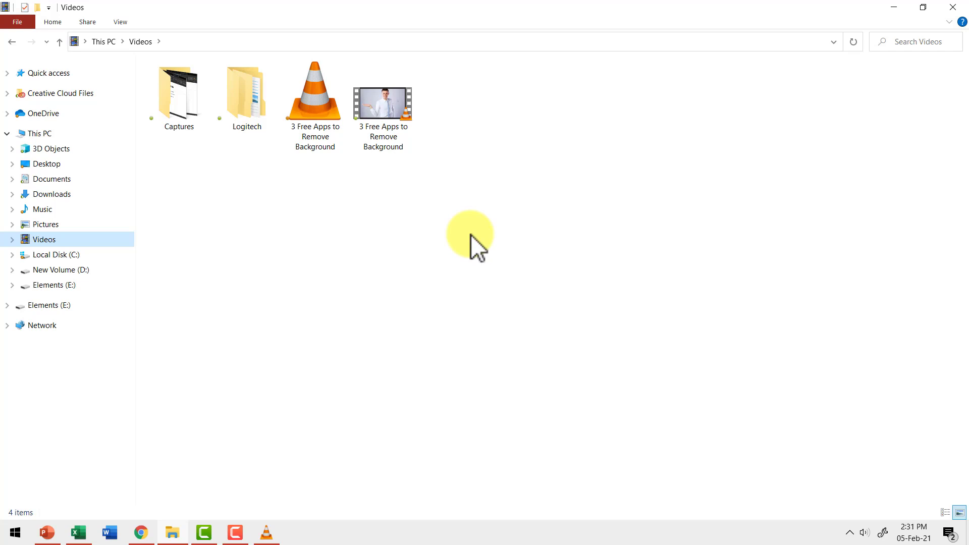
left_click(384, 105)
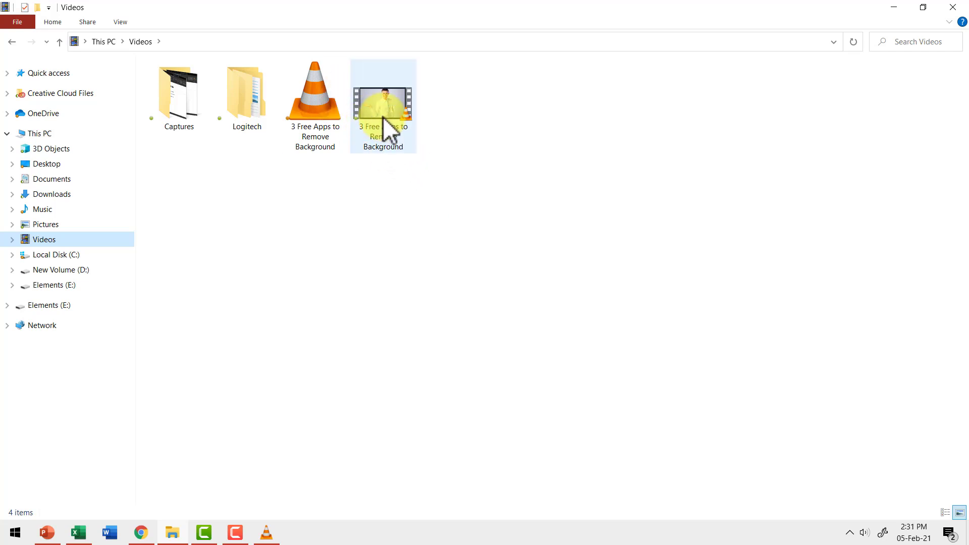
left_click(314, 99)
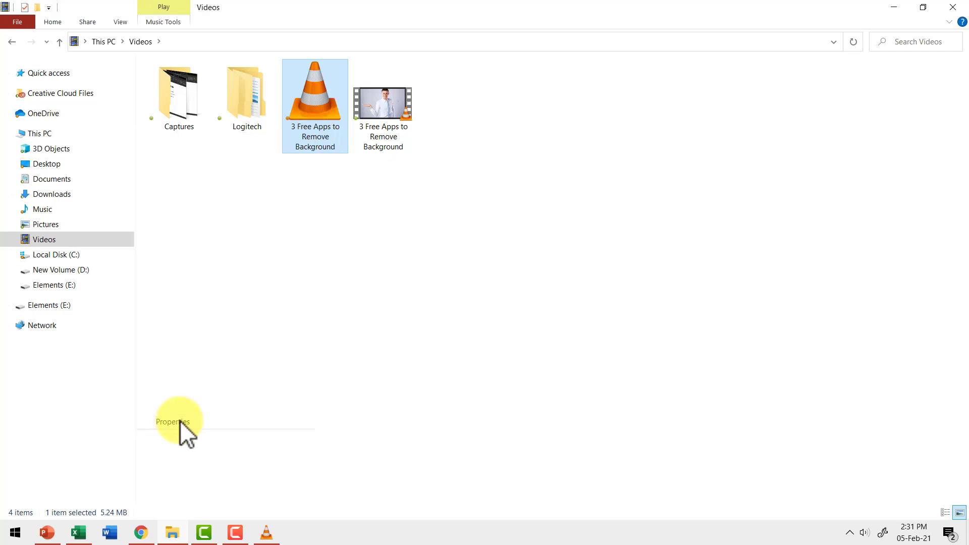
left_click(173, 421)
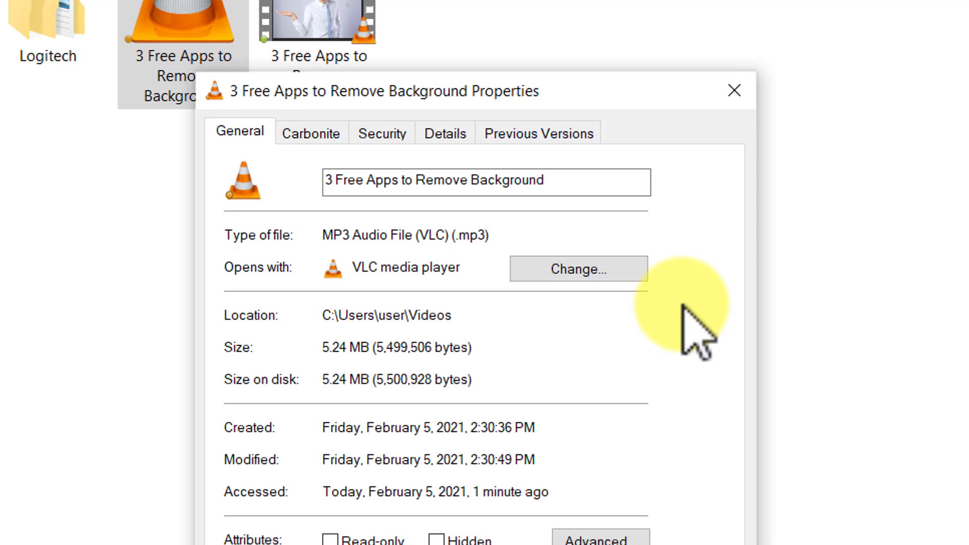
left_click(735, 90)
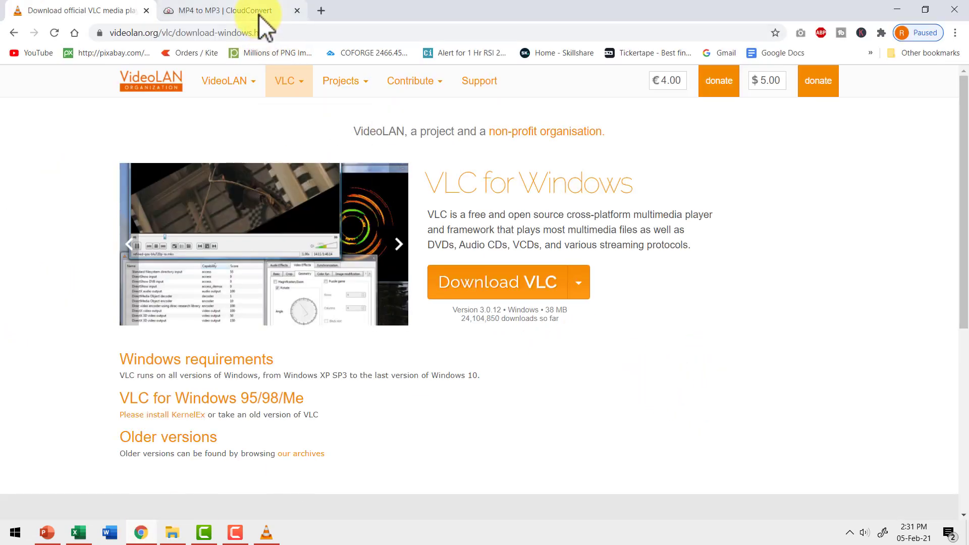
Review the MP4 source and MP3 target format options on CloudConvert
left_click(223, 11)
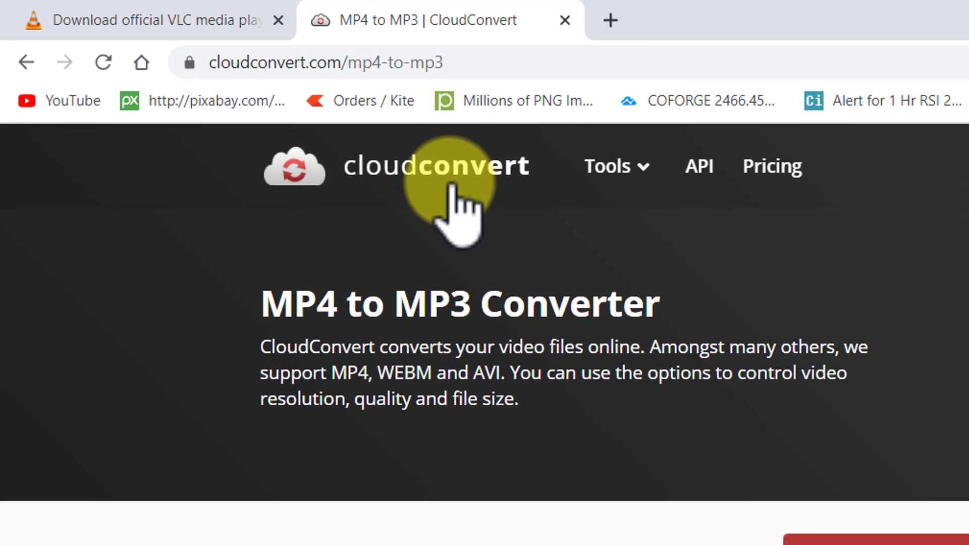
mouse_move(450, 62)
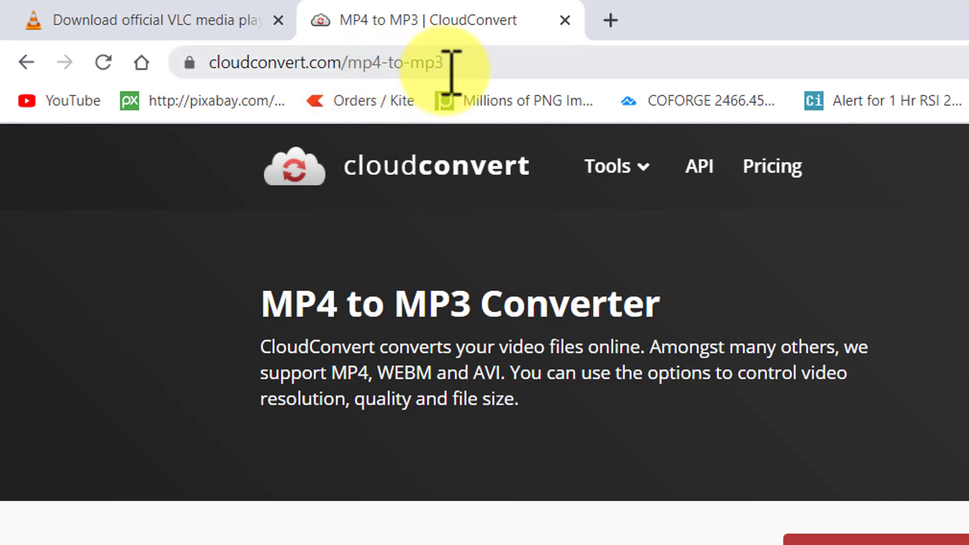
mouse_move(878, 408)
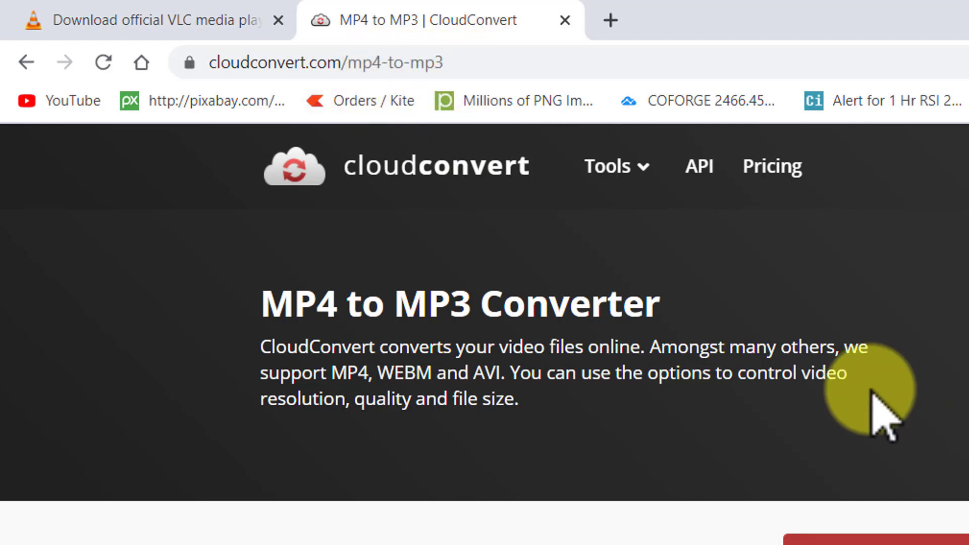
mouse_move(656, 278)
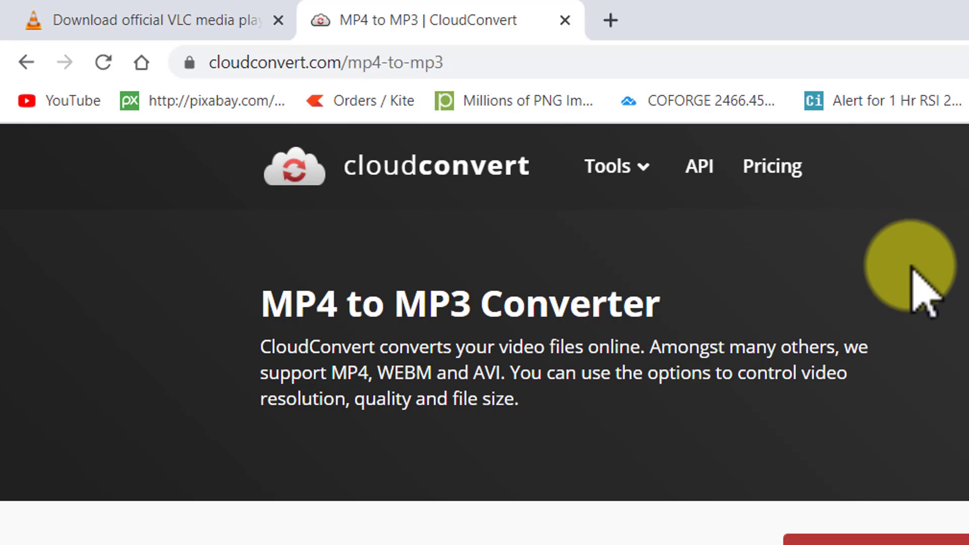
scroll("down", 3)
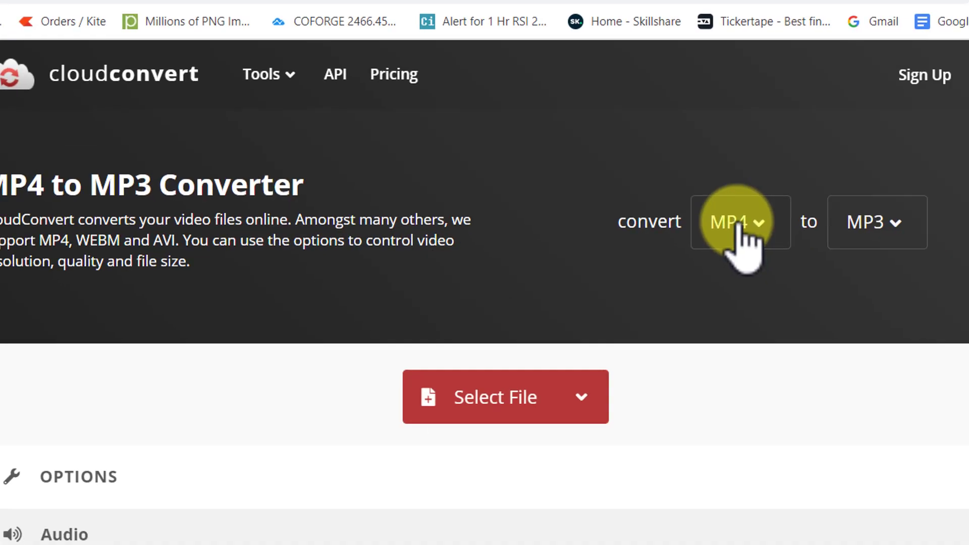
scroll("down", 3)
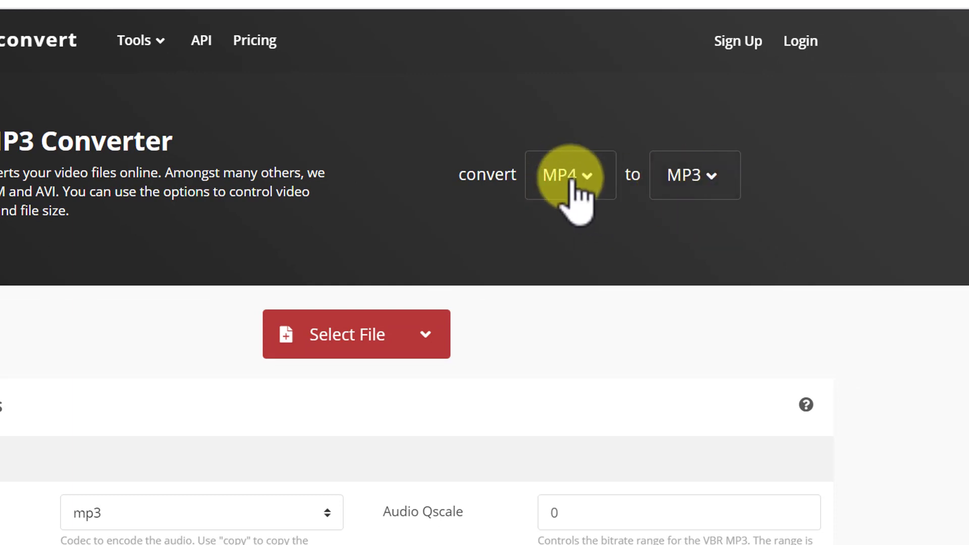
left_click(569, 176)
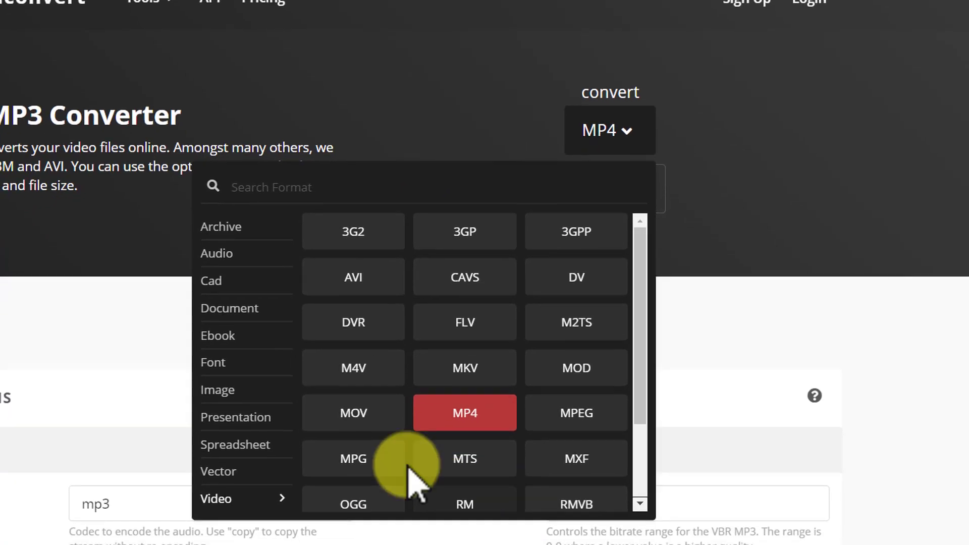
left_click(217, 471)
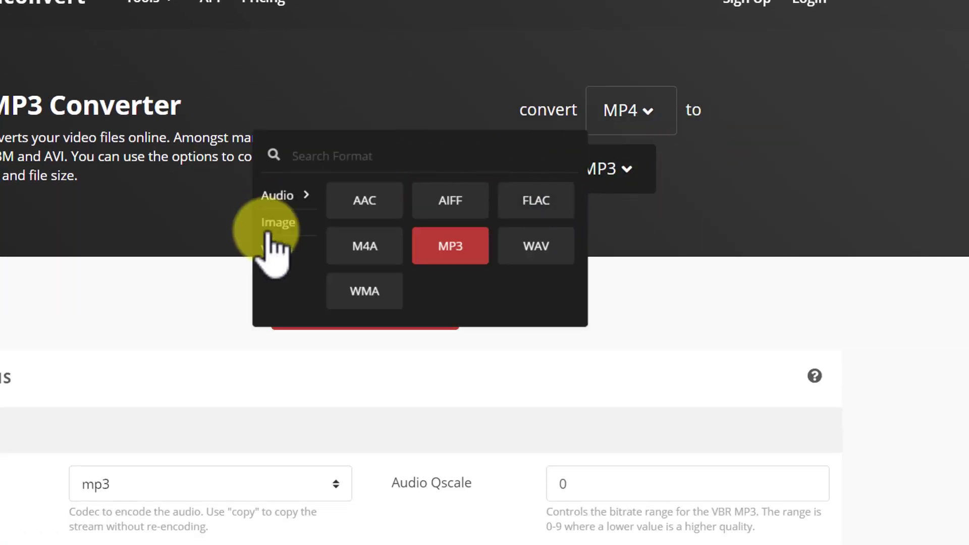
left_click(449, 246)
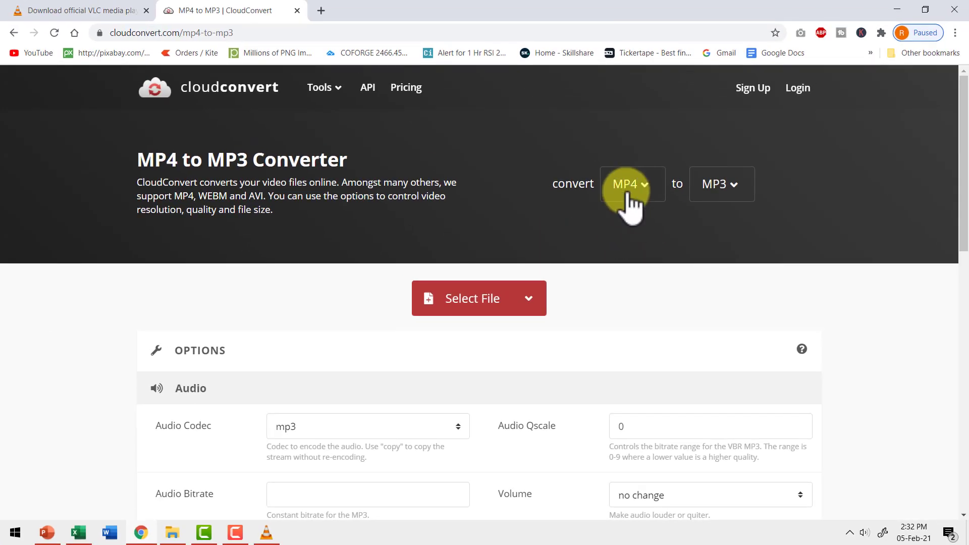
mouse_move(777, 204)
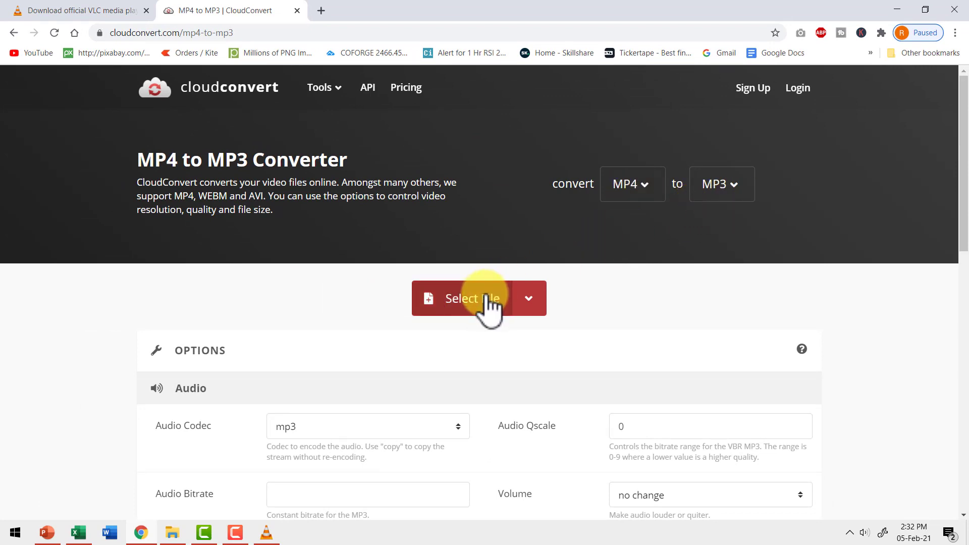
Upload '3 Free Apps to Remove Background.mp4' from Videos to CloudConvert
left_click(466, 298)
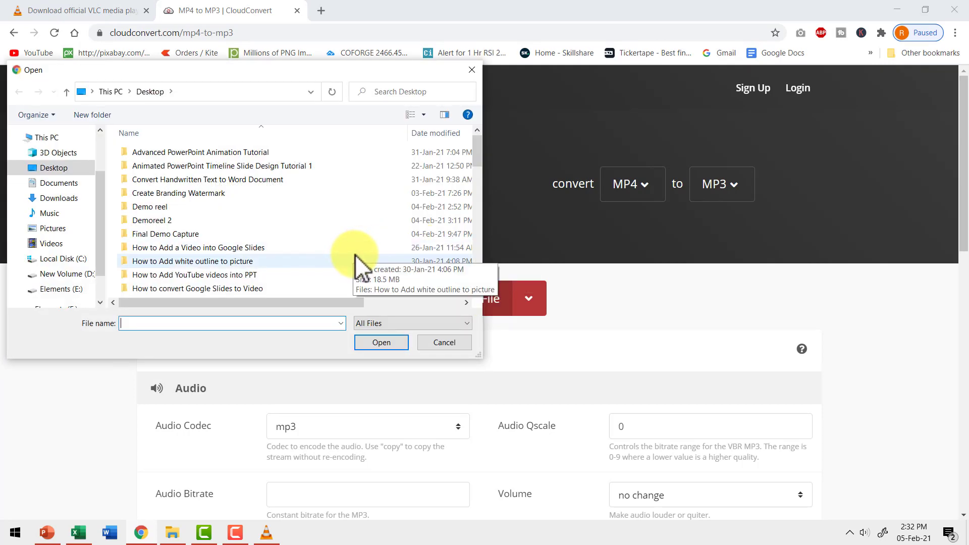
left_click(49, 243)
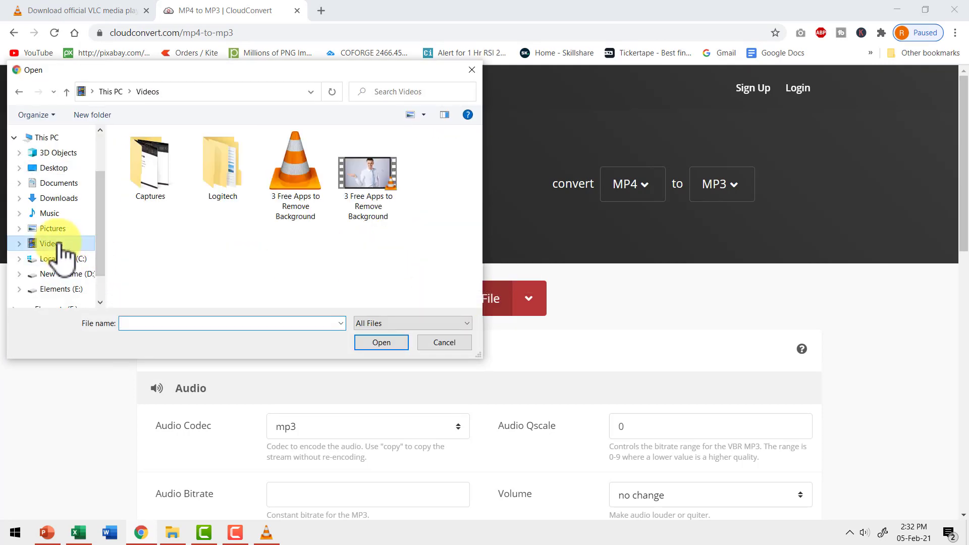
left_click(368, 175)
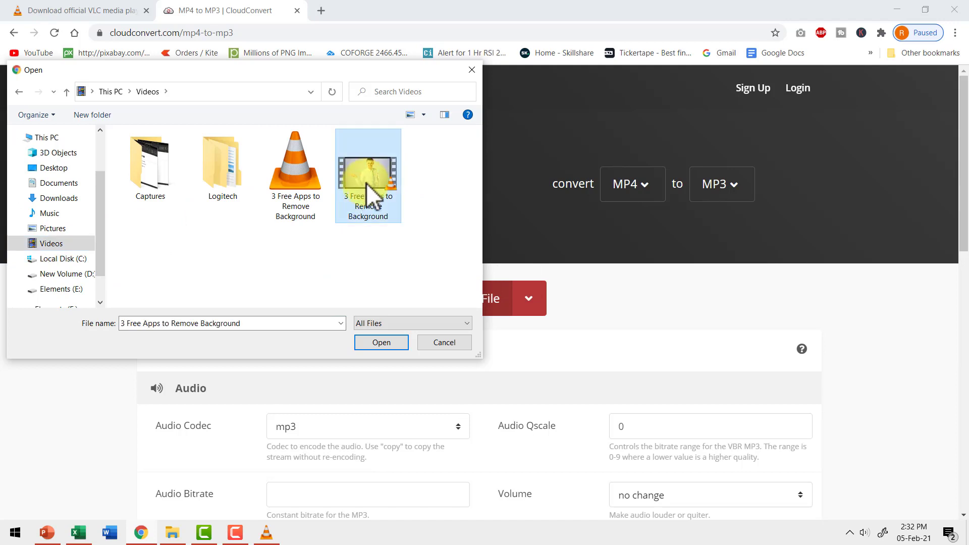
left_click(381, 342)
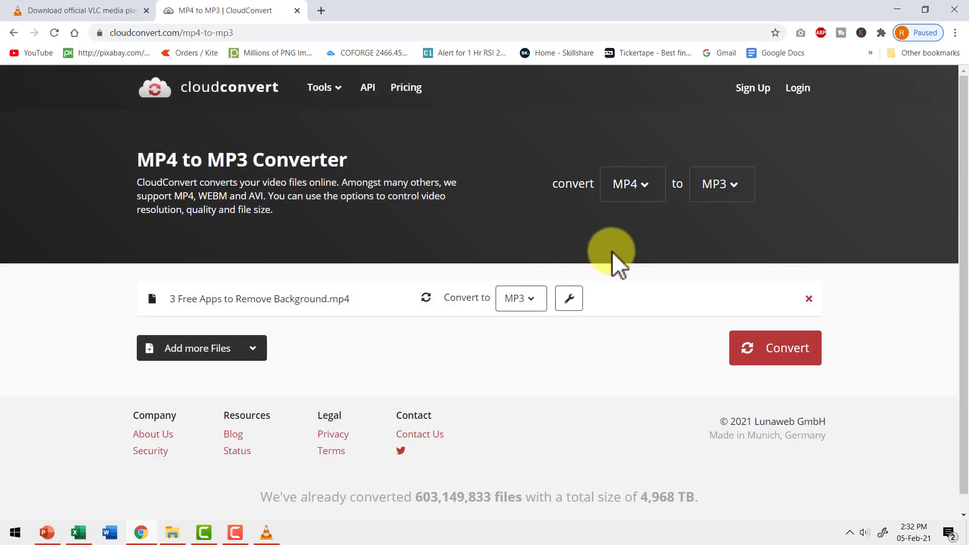
mouse_move(667, 239)
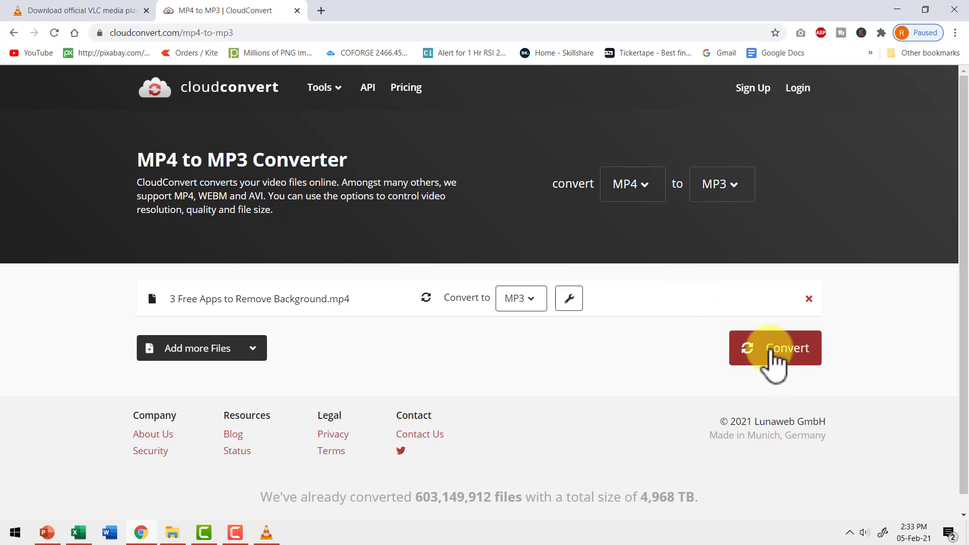
Convert the video and download '3 Free Apps to Remove Background.mp3'
left_click(774, 347)
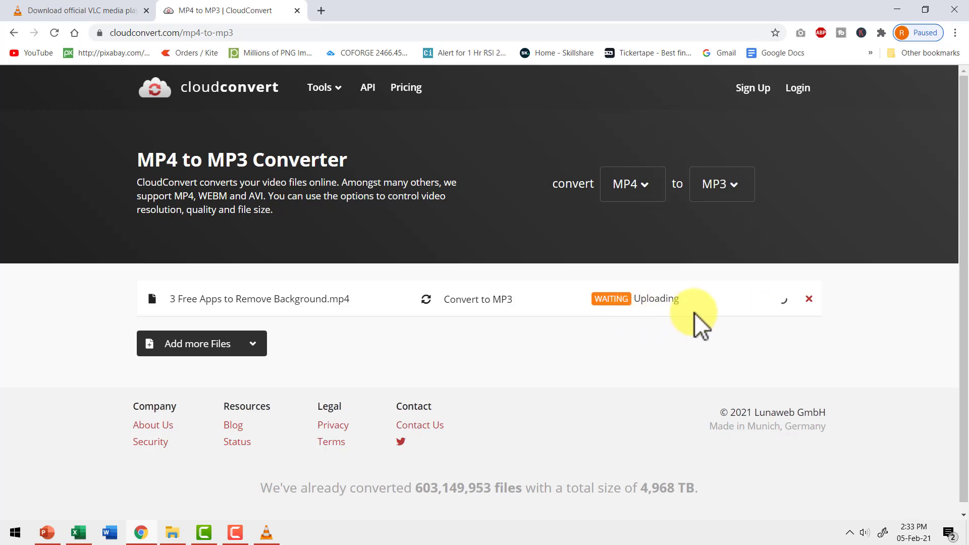
mouse_move(698, 350)
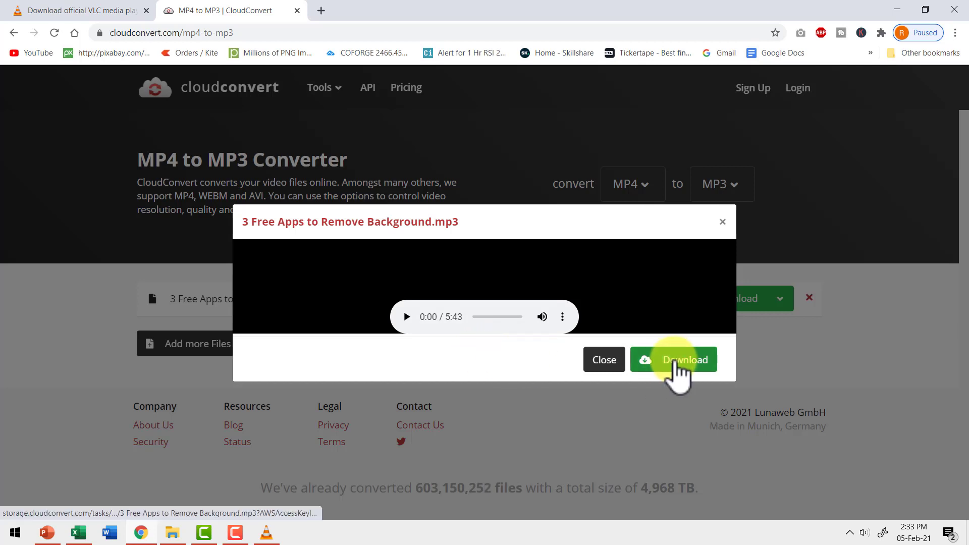
left_click(673, 359)
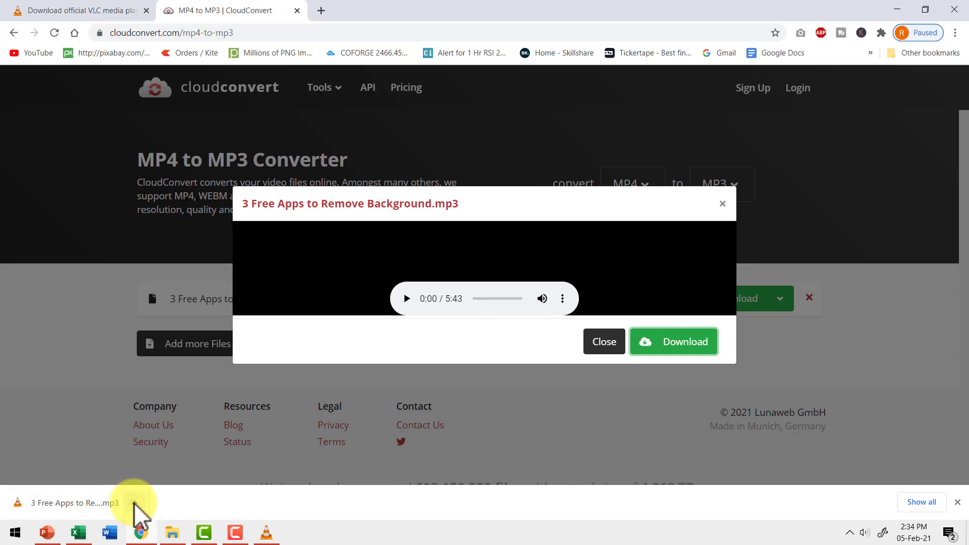
mouse_move(309, 458)
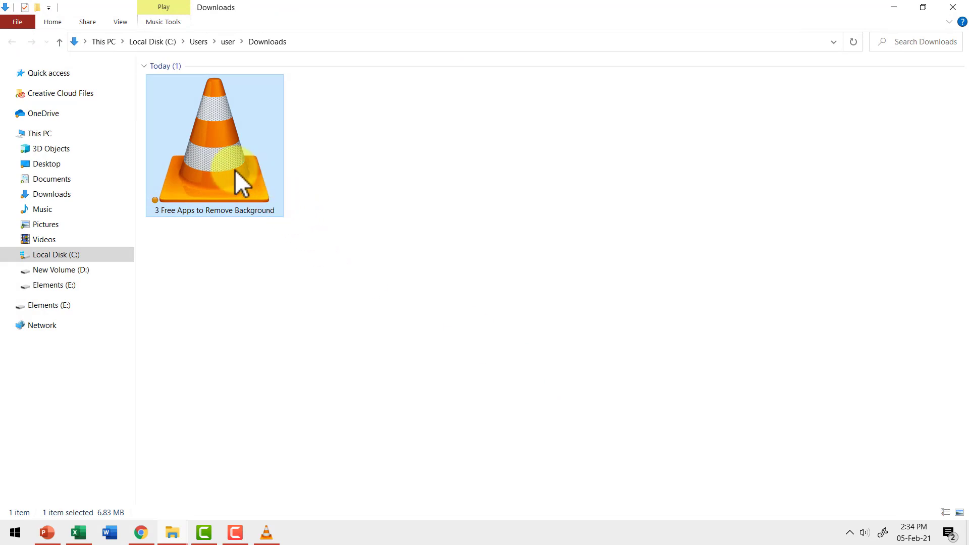
mouse_move(238, 179)
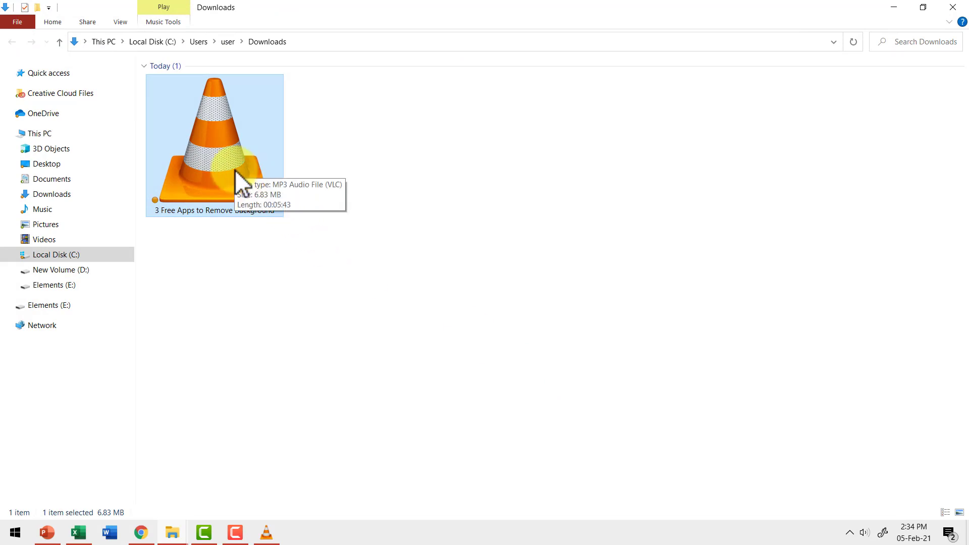